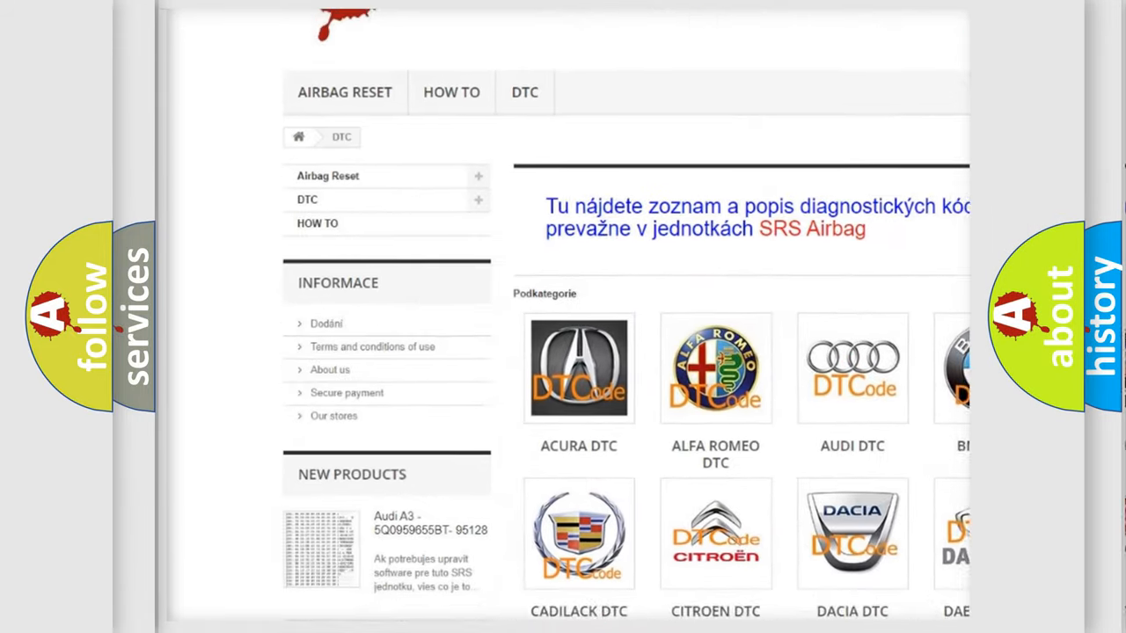
{"action": "scroll", "scroll_direction": "down", "scroll_amount": 3}
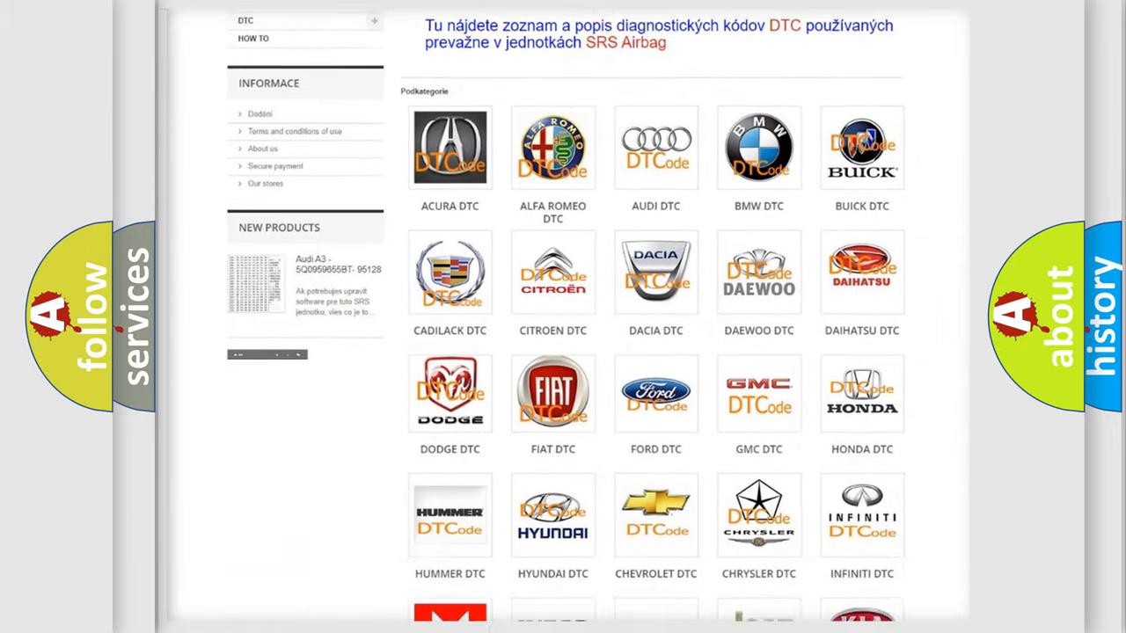
{"action": "scroll", "scroll_direction": "down", "scroll_amount": 3}
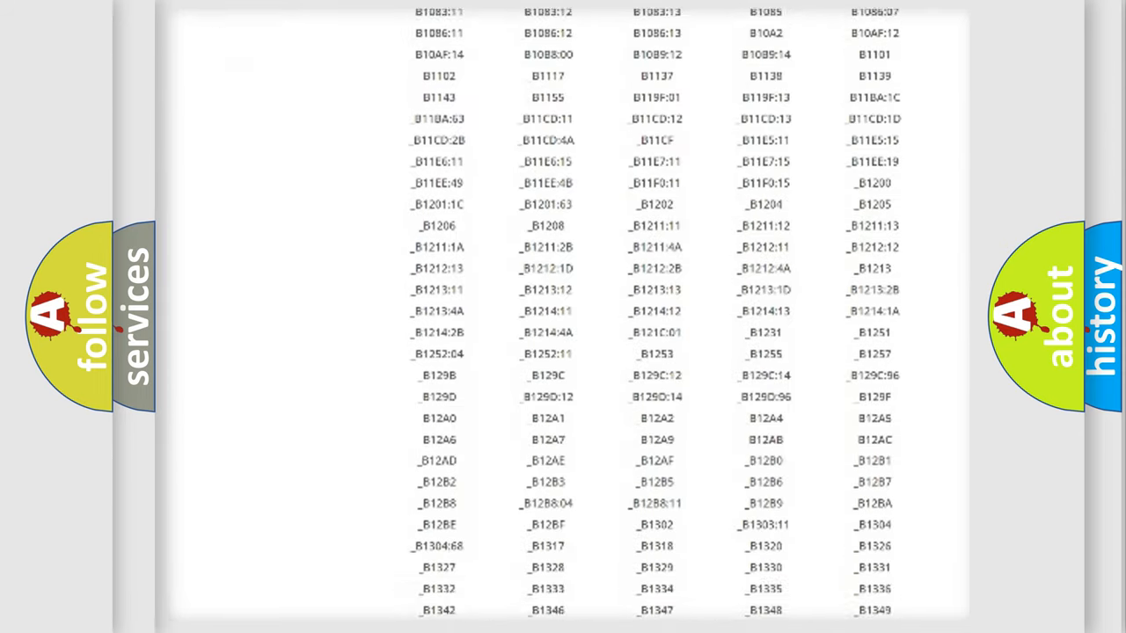
{"action": "scroll", "scroll_direction": "down", "scroll_amount": 3}
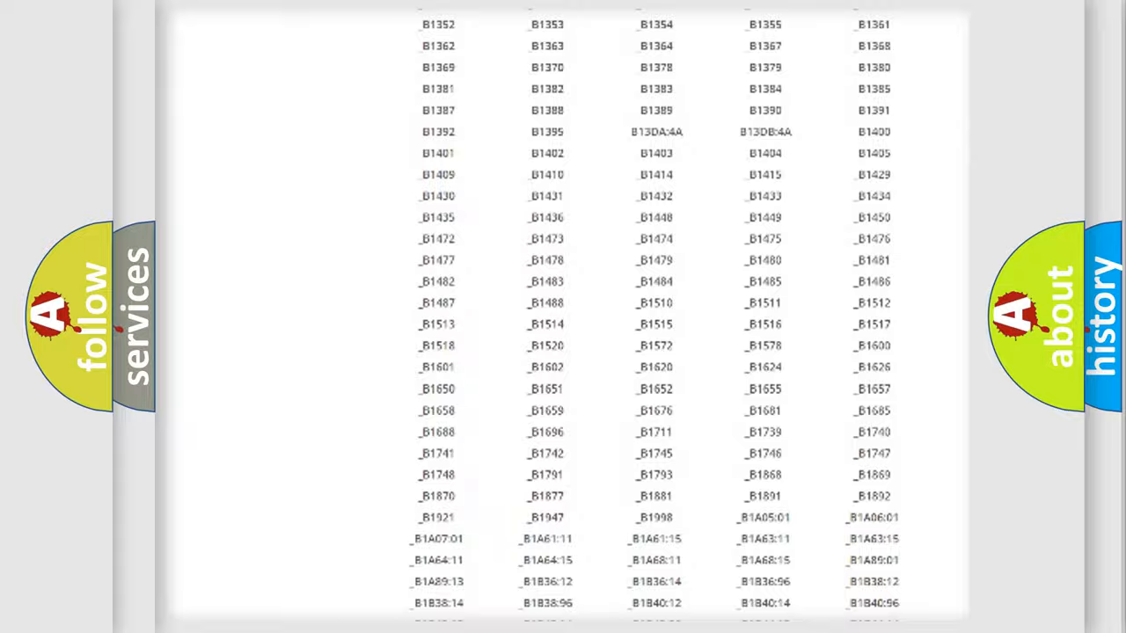